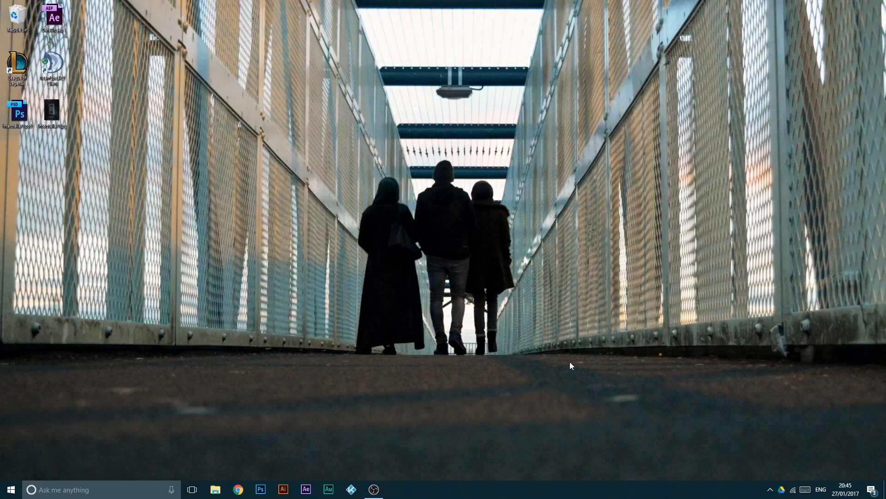
mouse_move(602, 379)
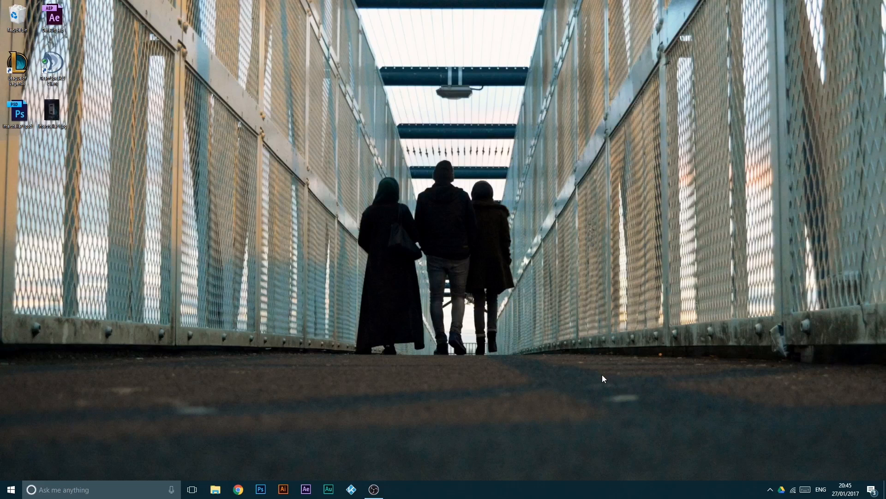
mouse_move(608, 375)
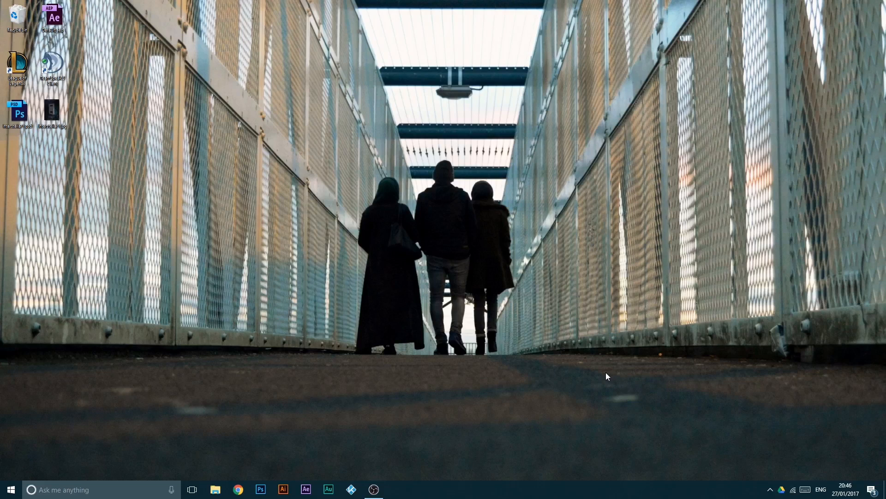
mouse_move(582, 389)
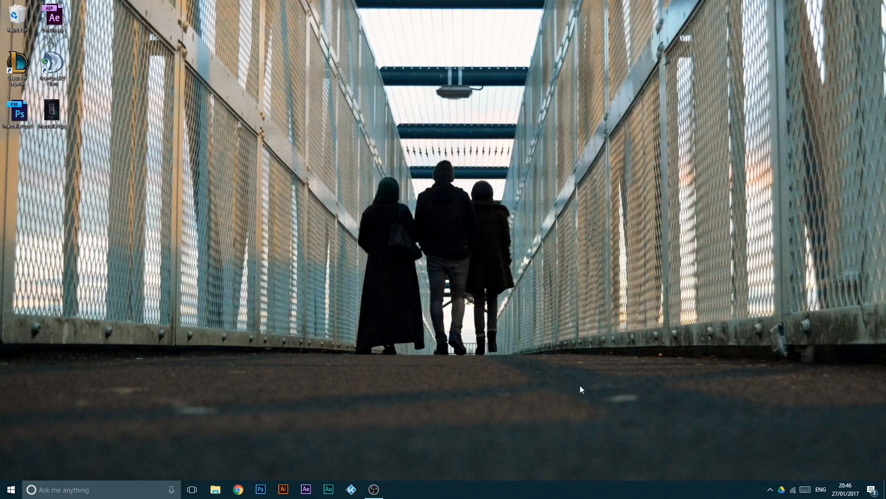
mouse_move(364, 417)
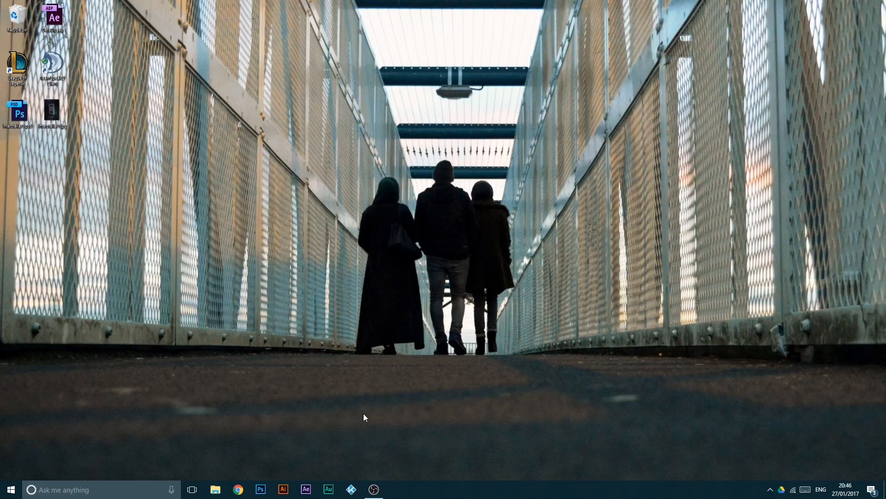
mouse_move(570, 365)
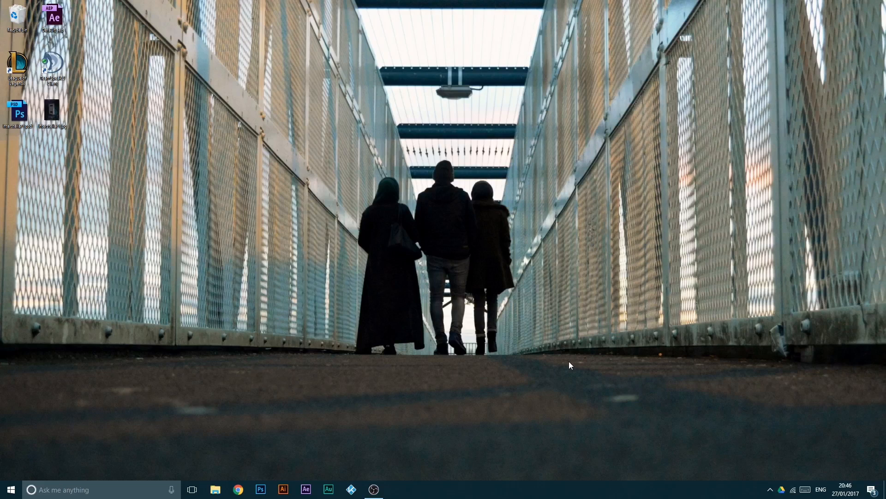
mouse_move(543, 382)
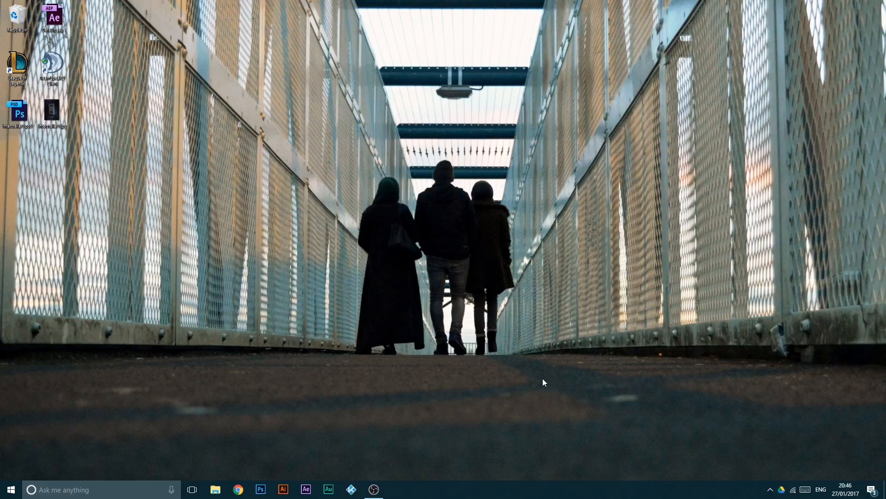
mouse_move(537, 383)
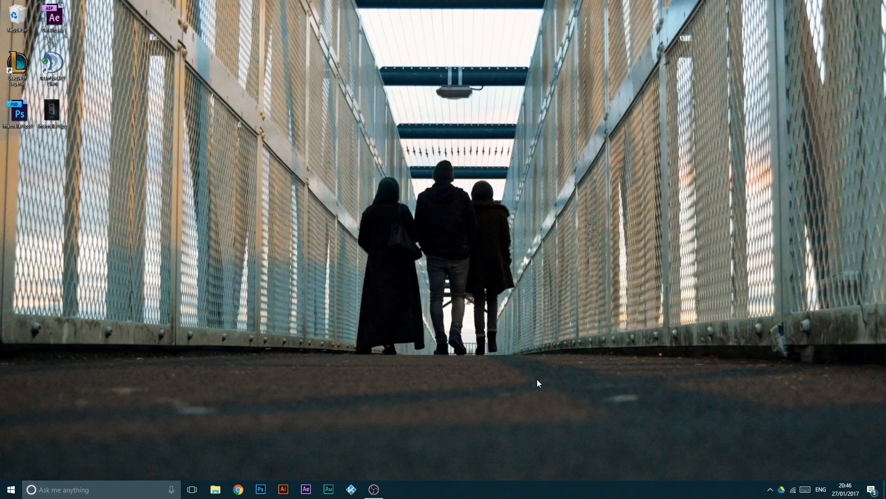
mouse_move(451, 401)
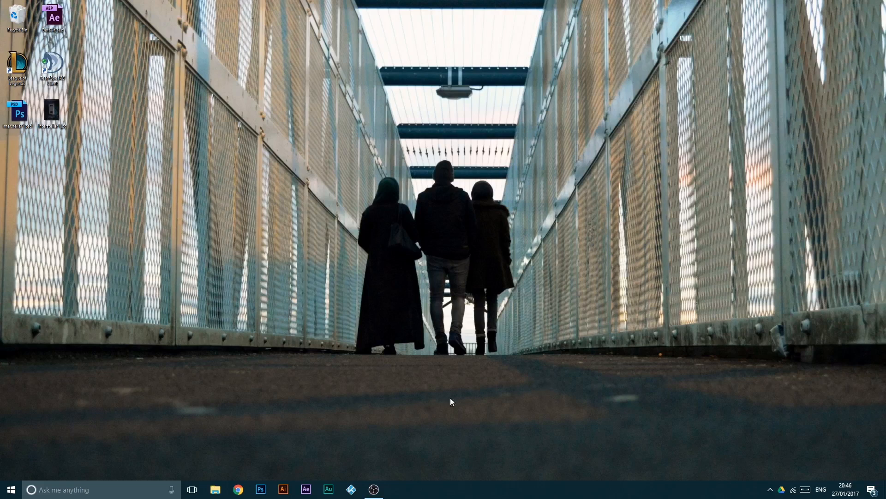
mouse_move(347, 286)
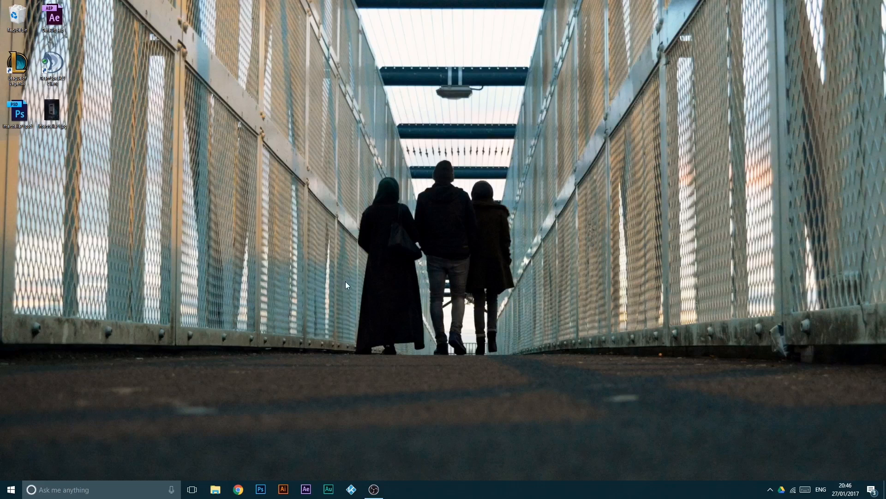
mouse_move(290, 314)
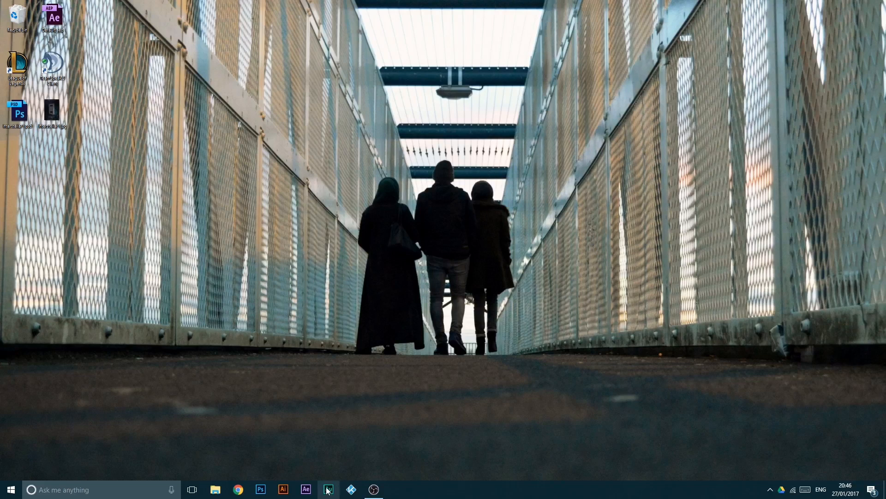
mouse_move(328, 489)
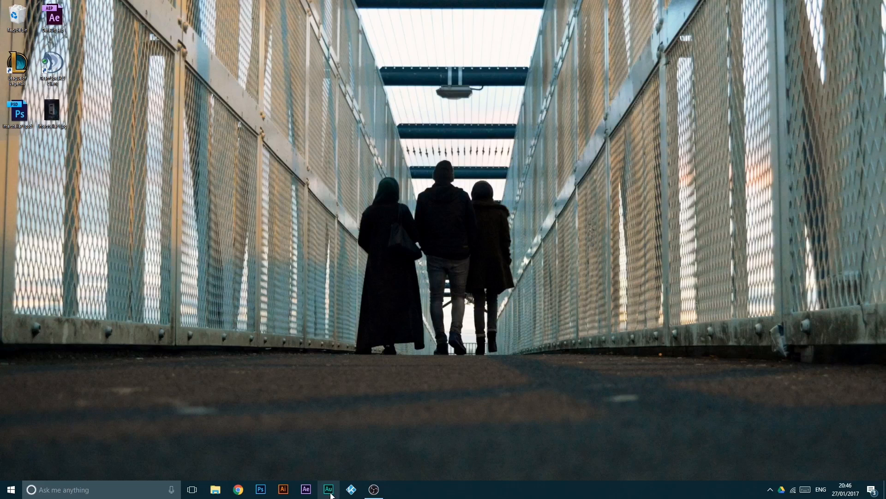
- Launch Audition and open the recording 'Magical Stone no edit.wav'
click(329, 489)
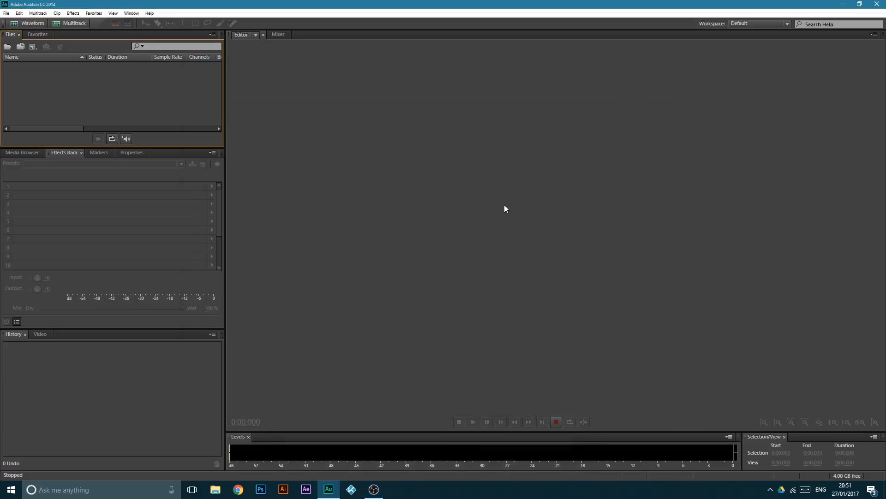
mouse_move(463, 192)
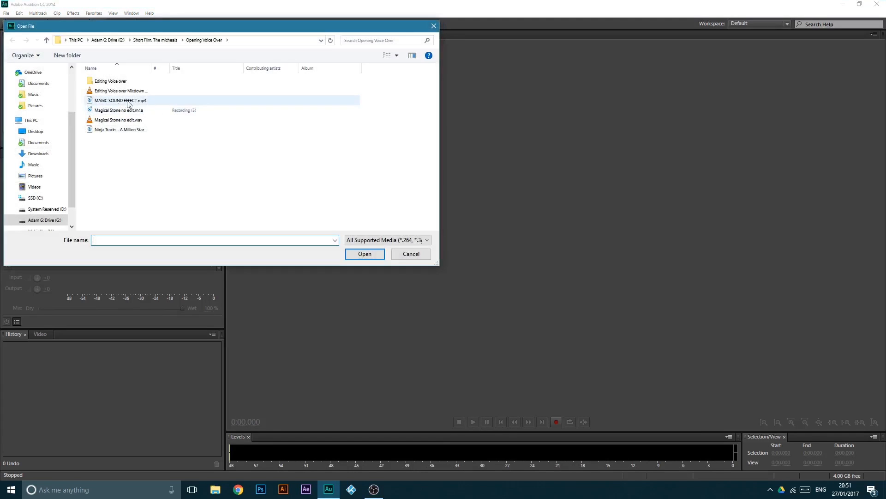
click(121, 90)
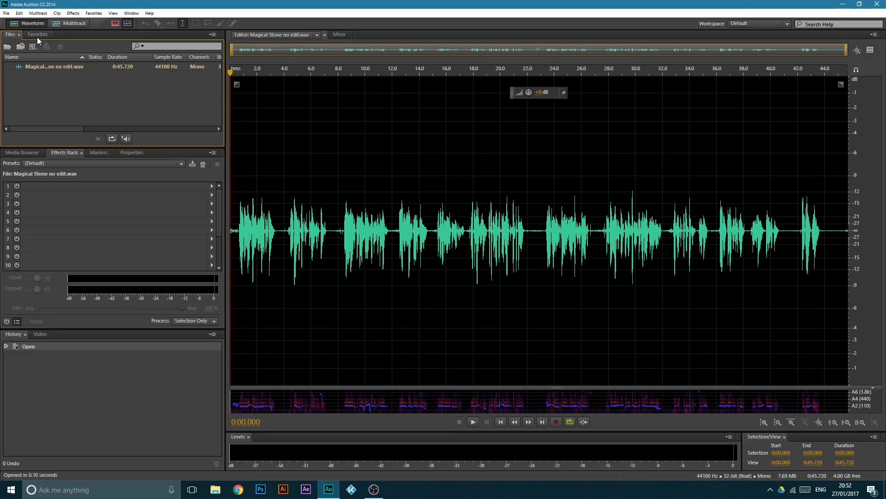
mouse_move(35, 42)
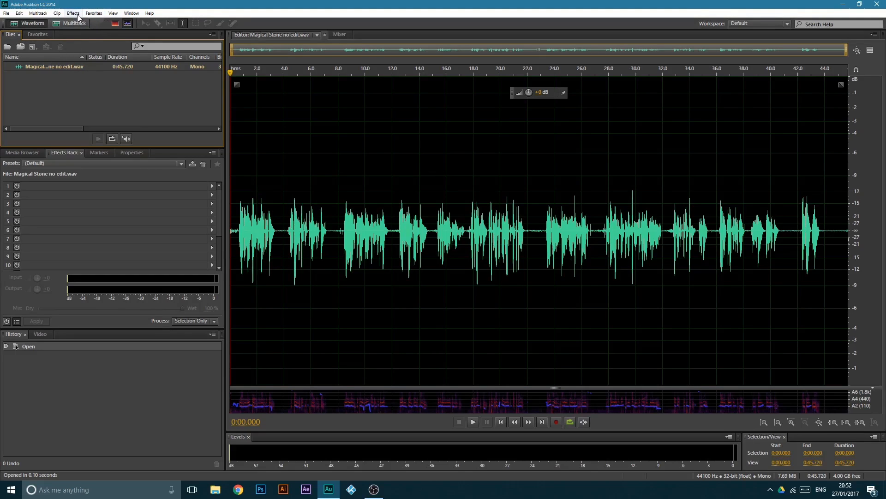
- In Pitch Shifter, lower the pitch -3.1 semitones and 9 cents with High Precision
click(73, 13)
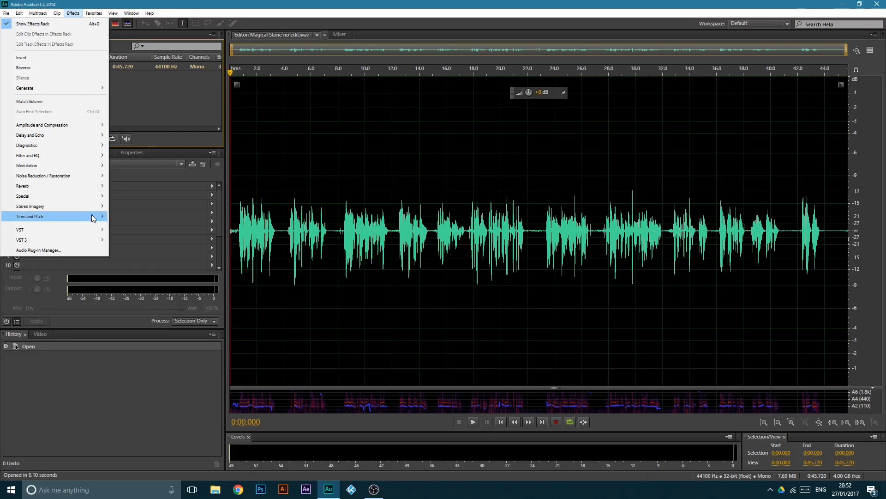
click(134, 247)
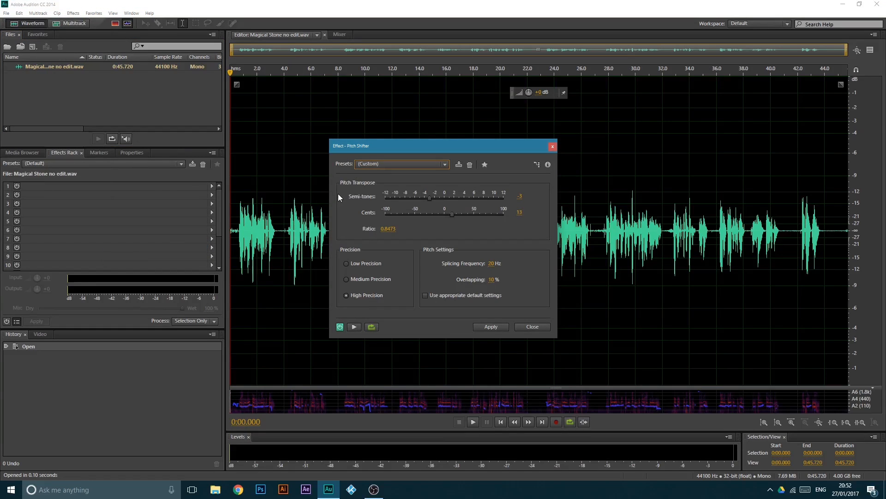
mouse_move(472, 237)
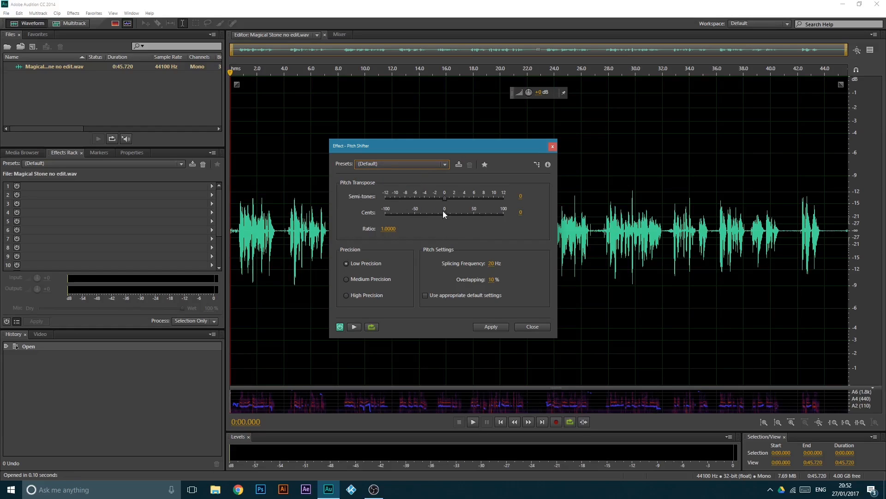
drag(444, 199, 431, 199)
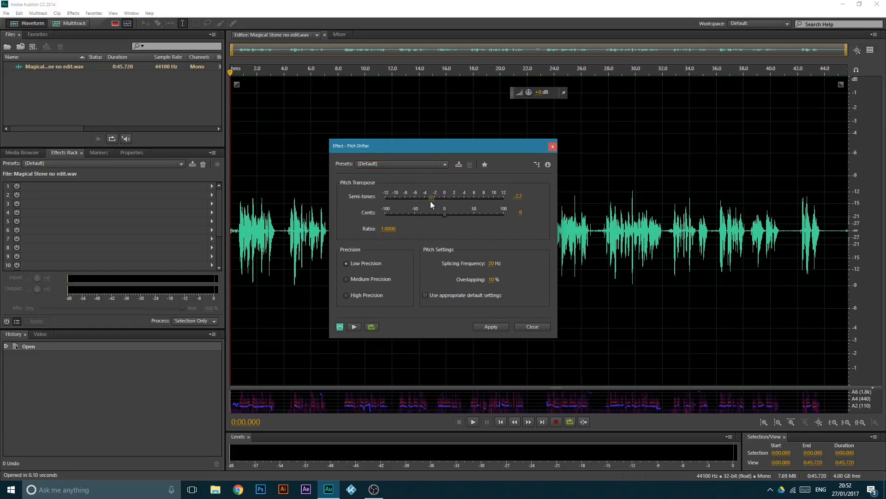
drag(430, 199, 430, 198)
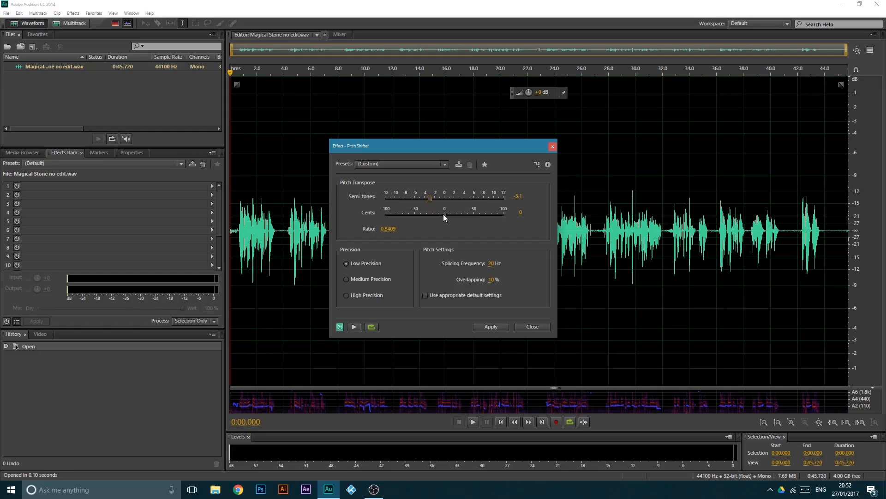
drag(443, 212, 449, 212)
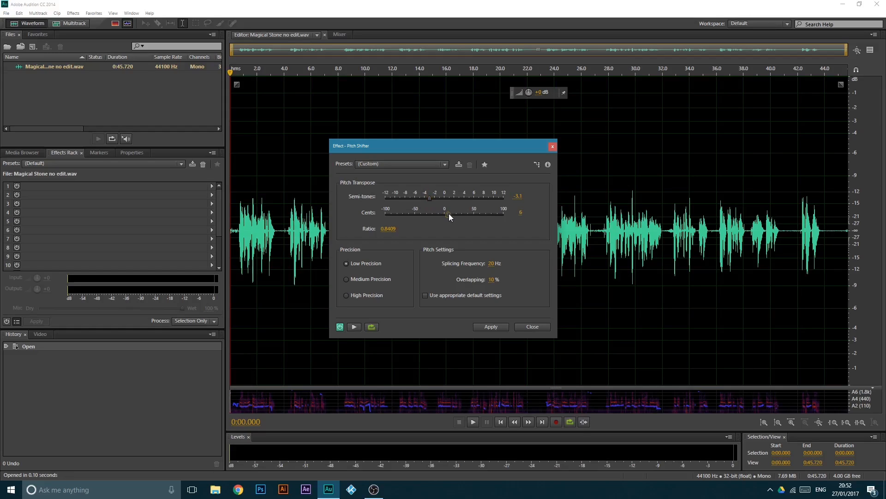
drag(446, 216, 451, 215)
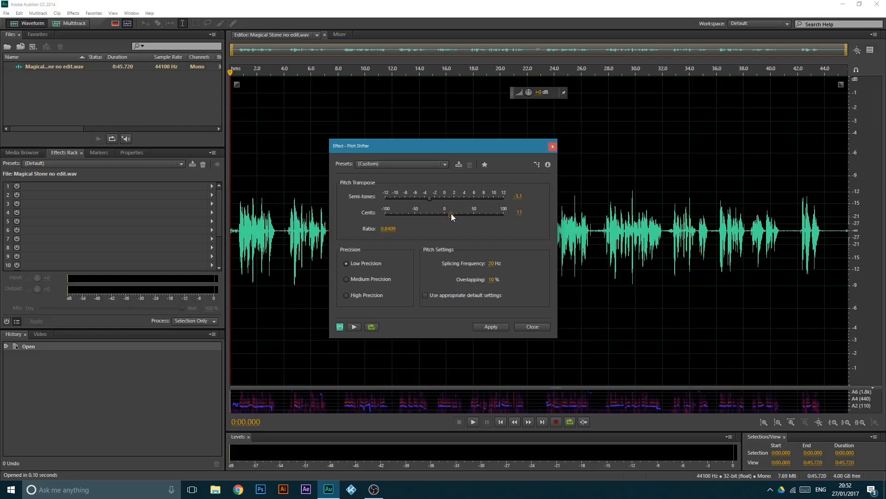
drag(451, 214, 450, 215)
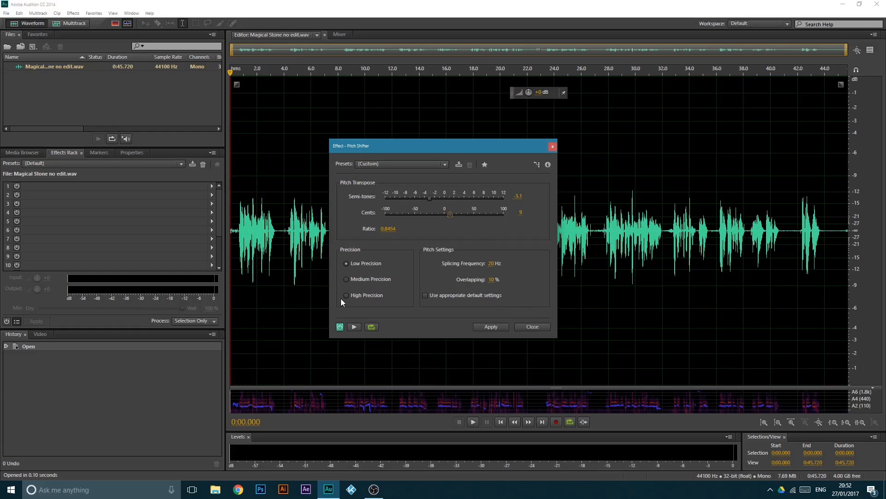
click(345, 294)
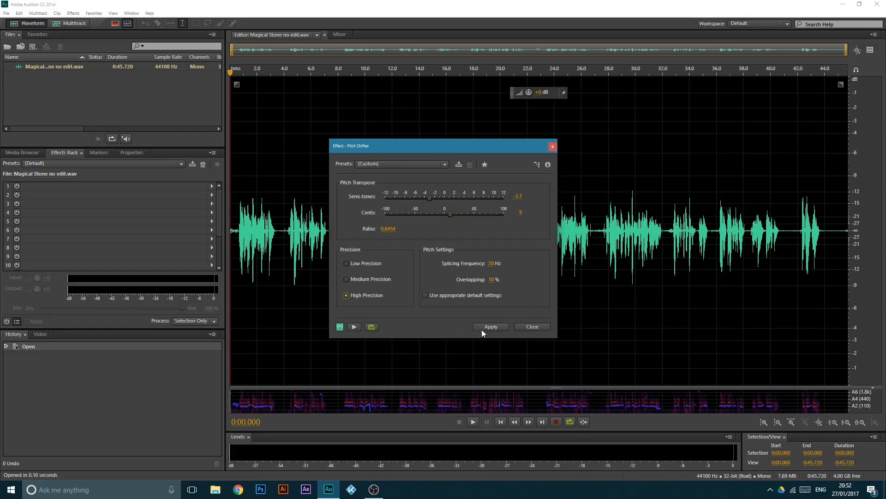
- Apply the pitch shift, compare playback with the original, then redo Pitch Shifter
click(490, 327)
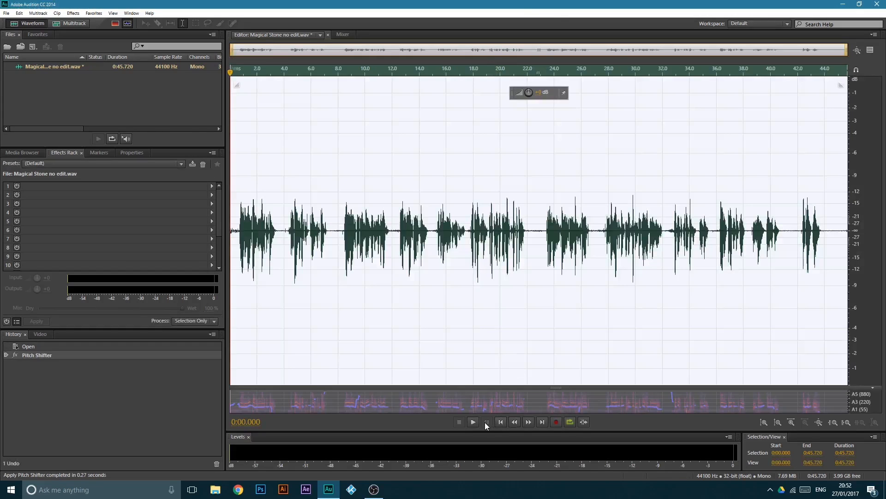
click(473, 422)
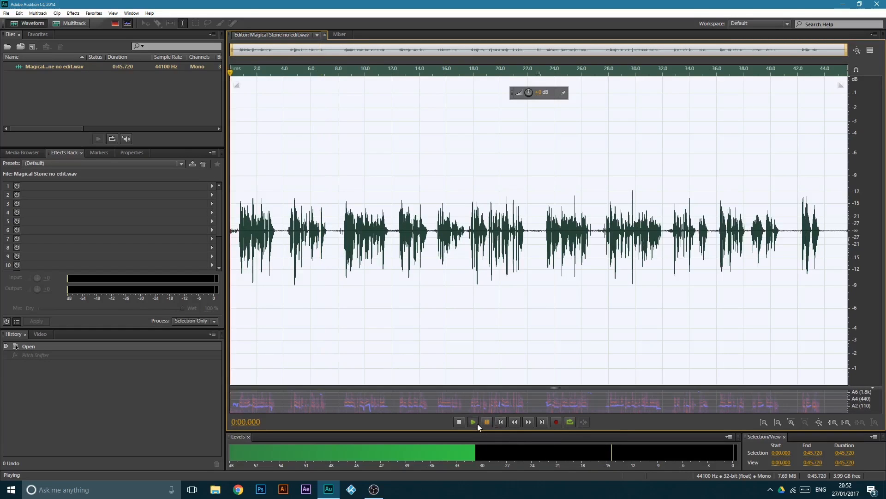
click(472, 422)
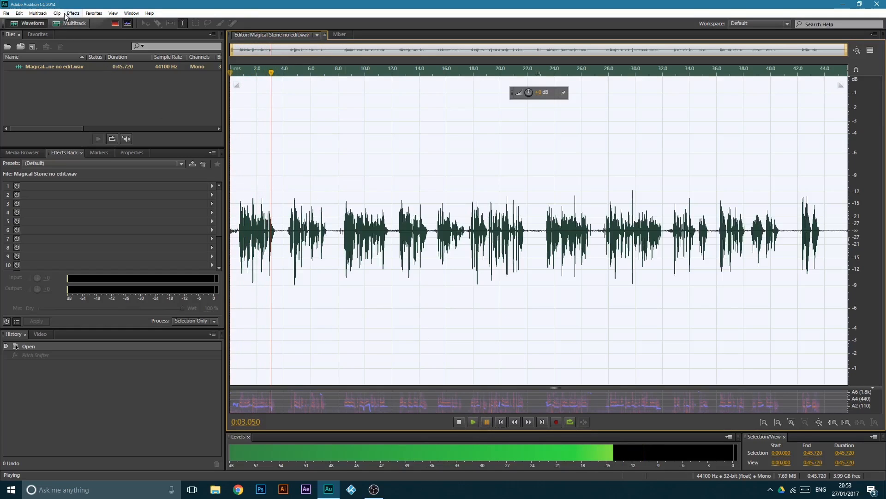
click(19, 13)
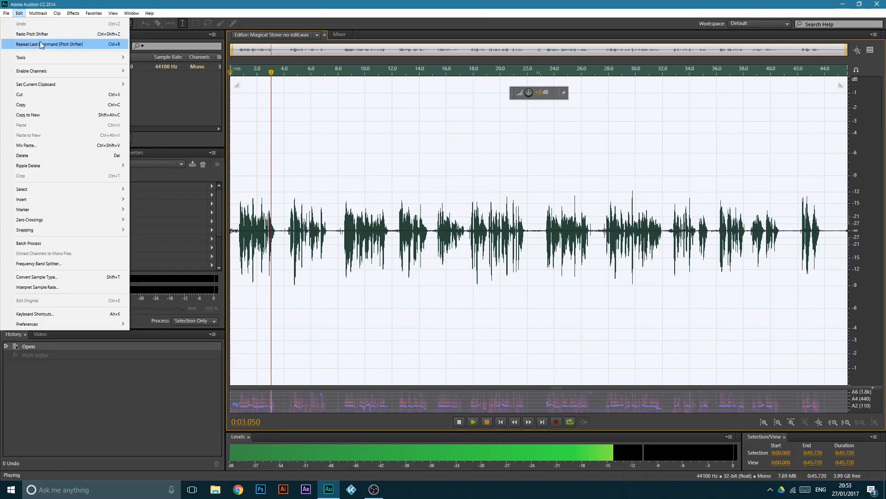
click(50, 44)
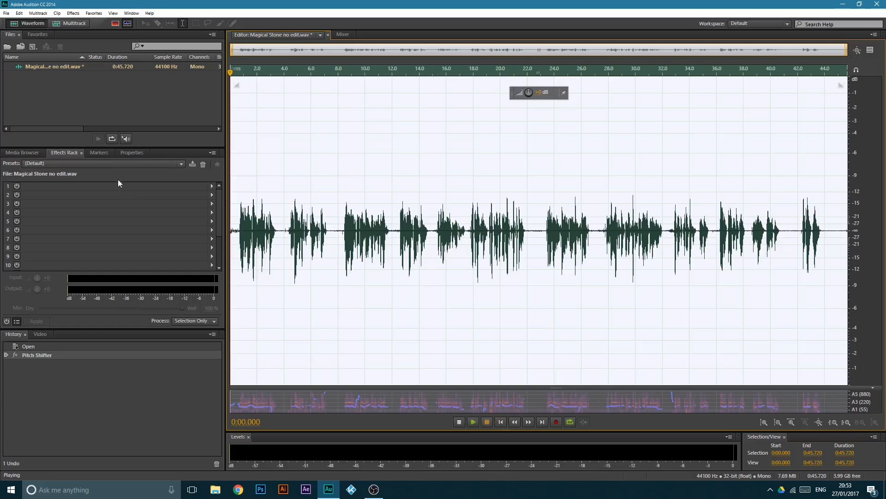
- Choose the Podcast Voice rack preset, dismiss the alert, and play the recording
click(181, 163)
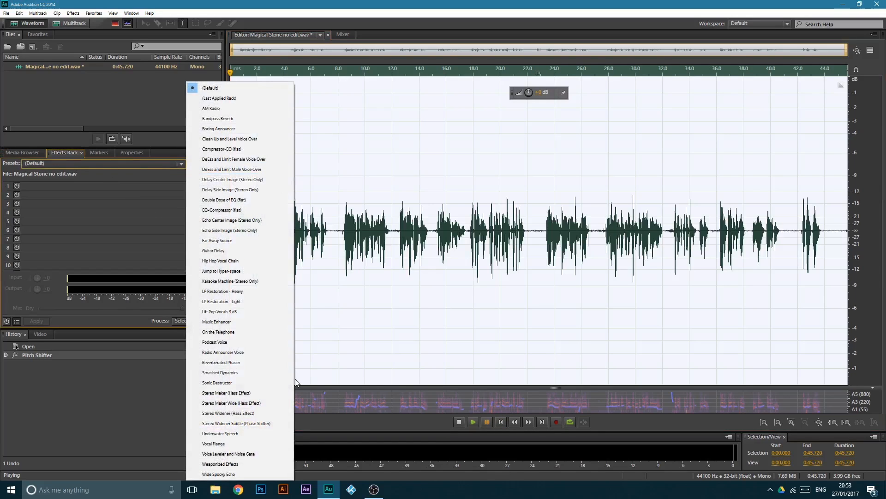
mouse_move(222, 302)
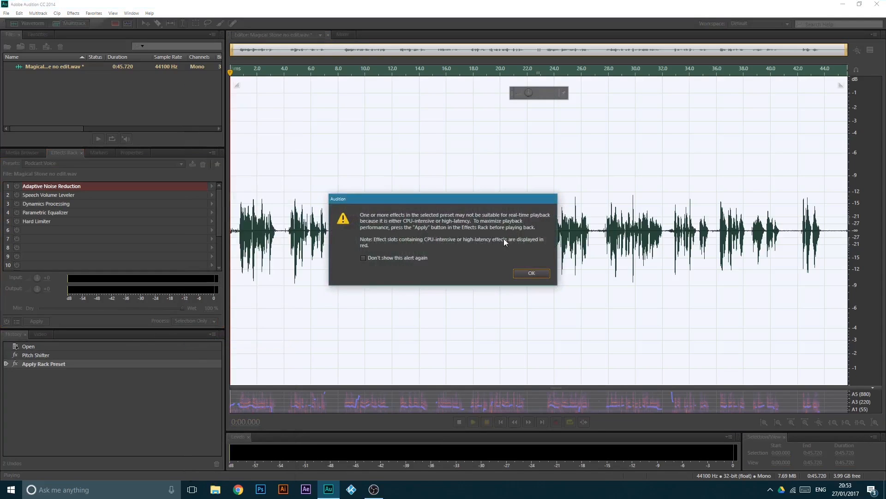
click(530, 272)
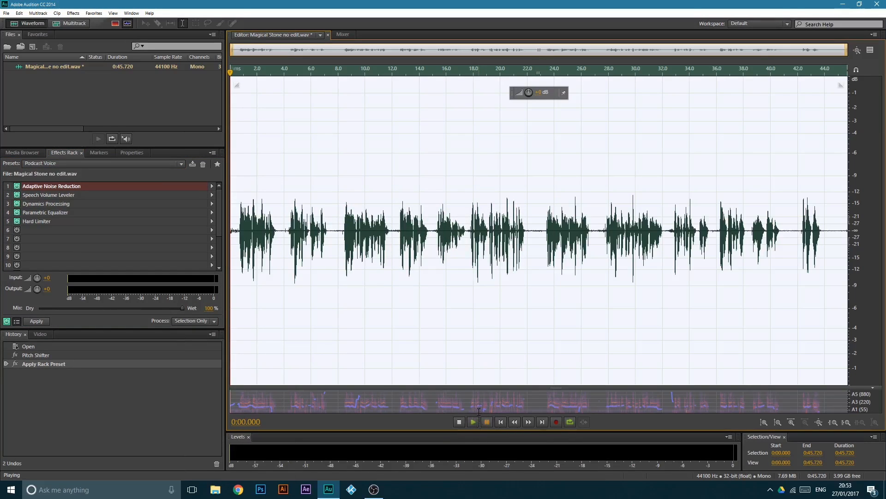
click(472, 422)
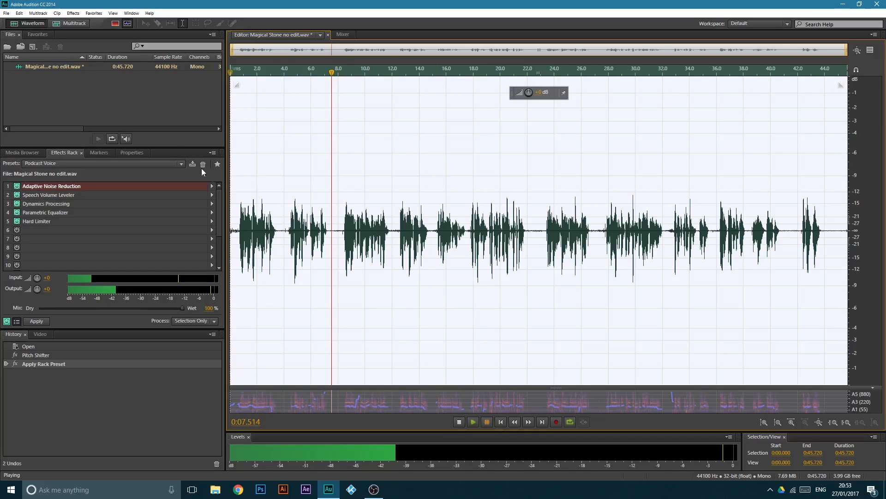
click(70, 23)
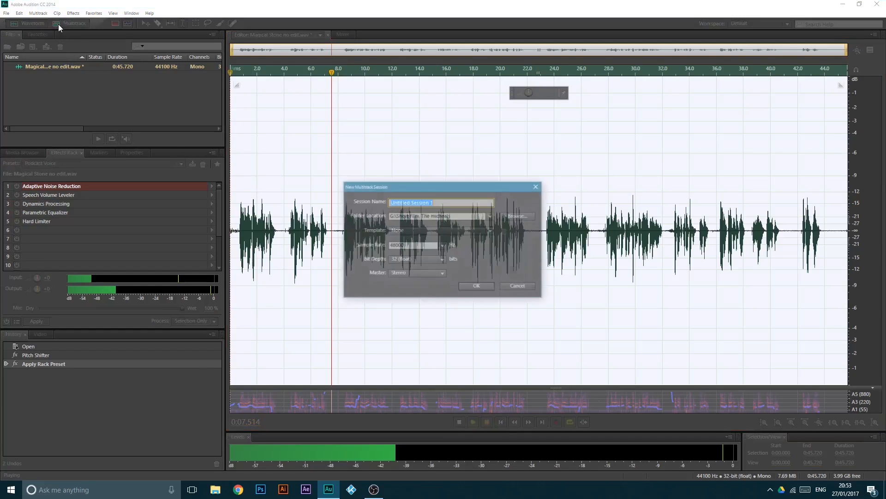
click(515, 285)
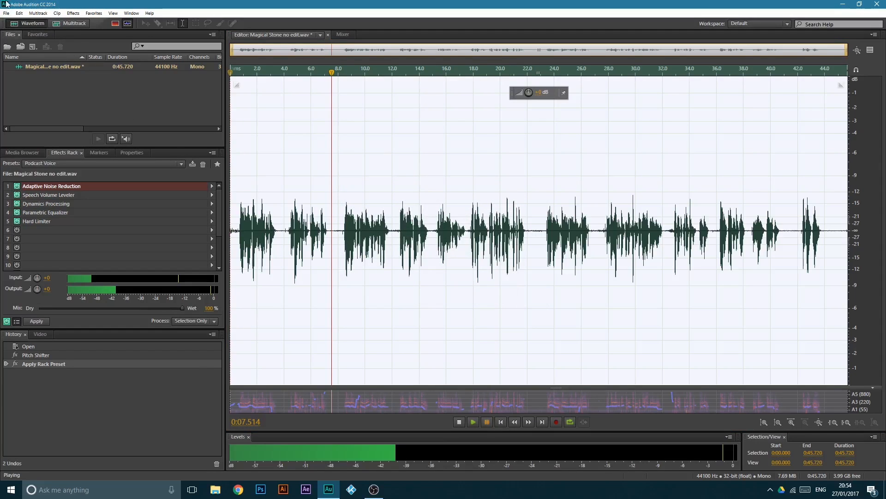
mouse_move(73, 24)
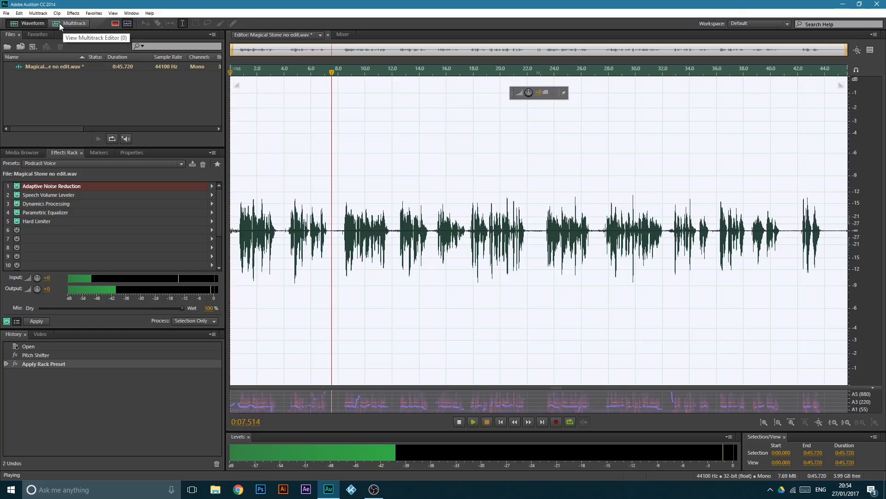
click(74, 23)
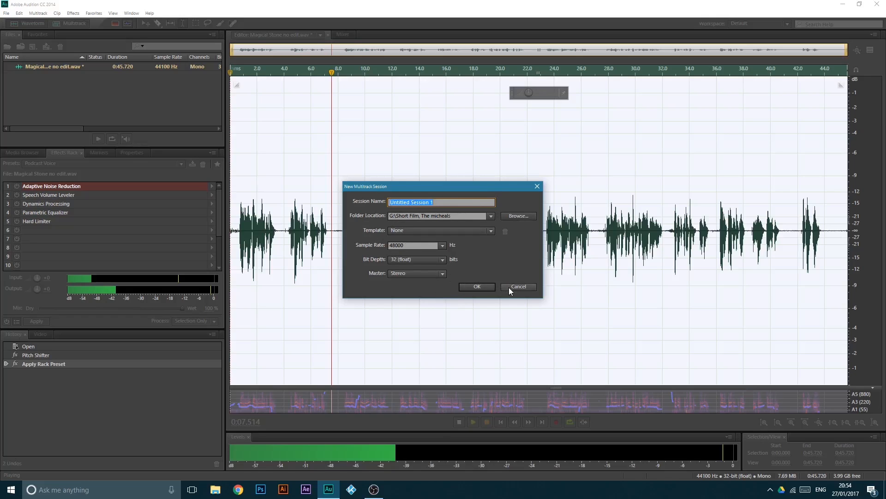
click(517, 287)
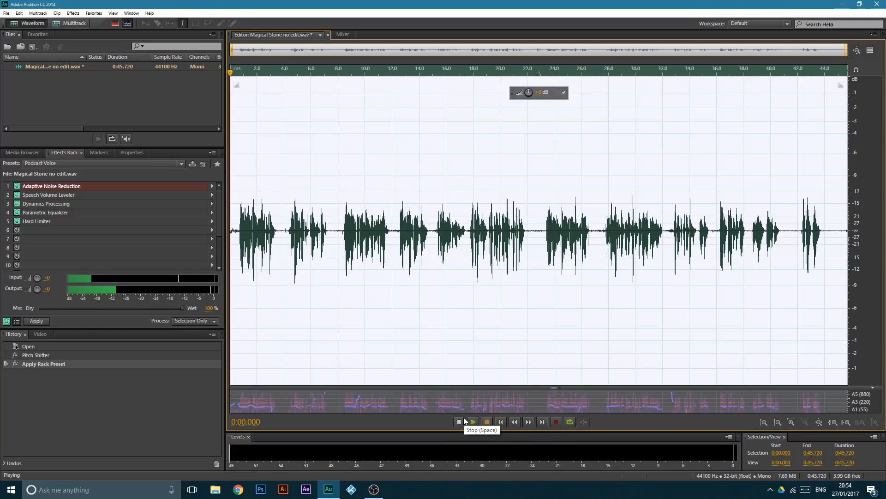
mouse_move(486, 422)
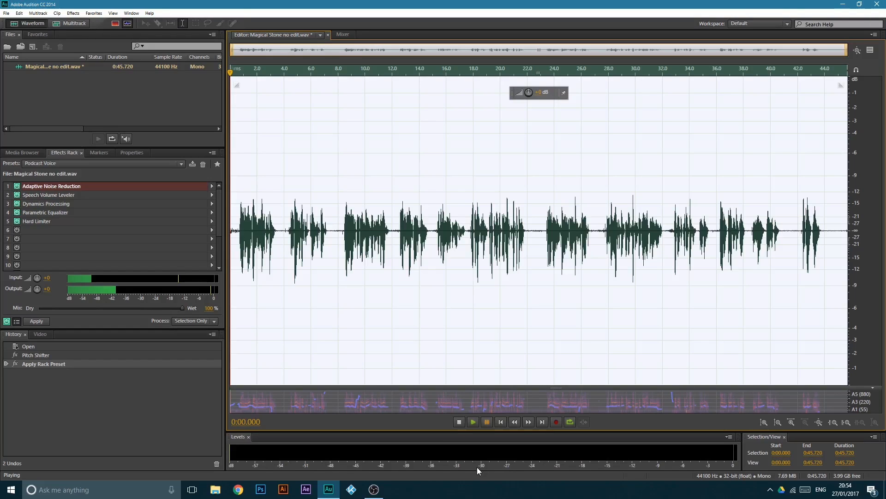
mouse_move(479, 463)
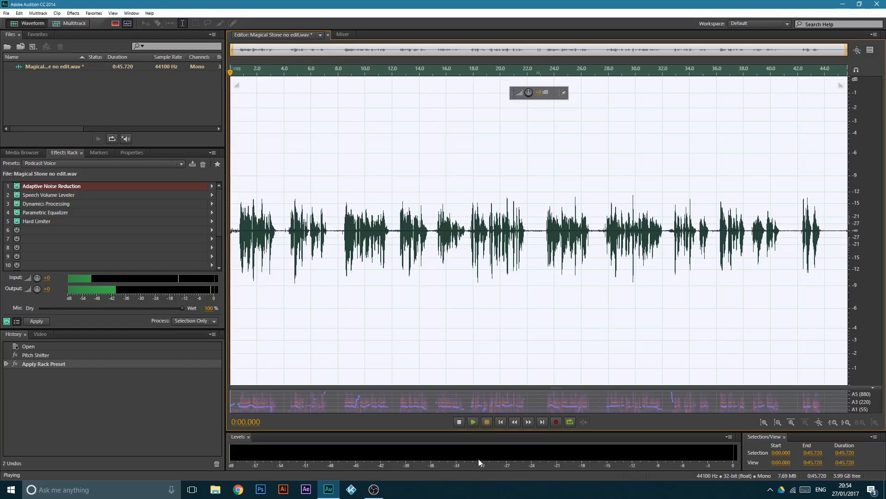